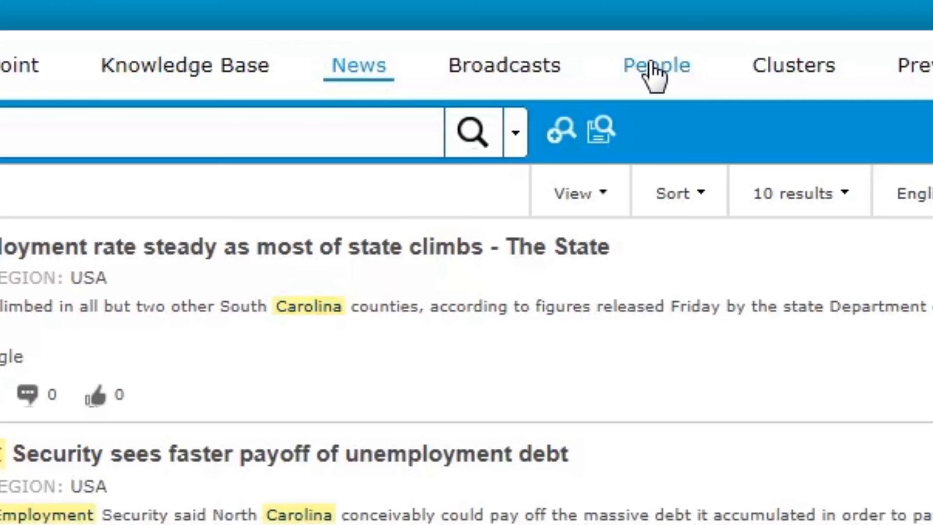
# - Limit results to English and open the midyear hiring forecast article's 360° view of similar documents
pyautogui.click(656, 65)
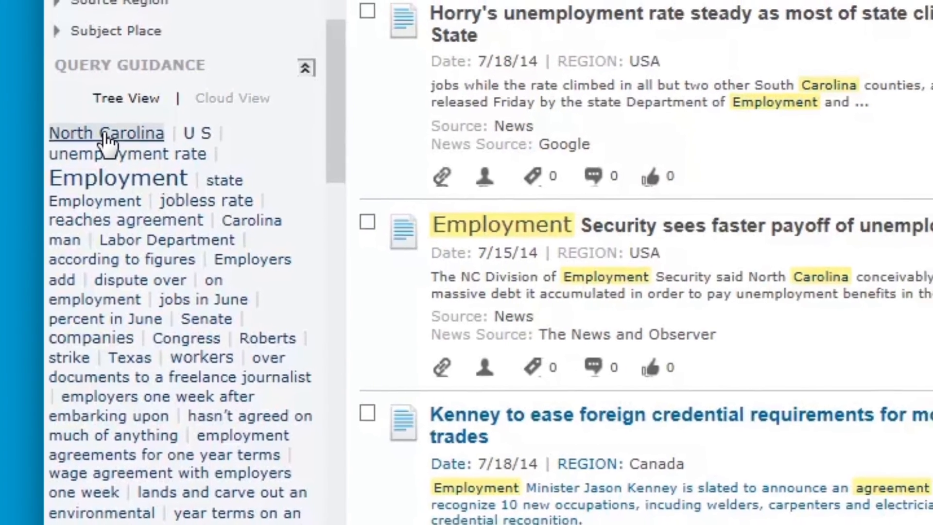
pyautogui.click(106, 132)
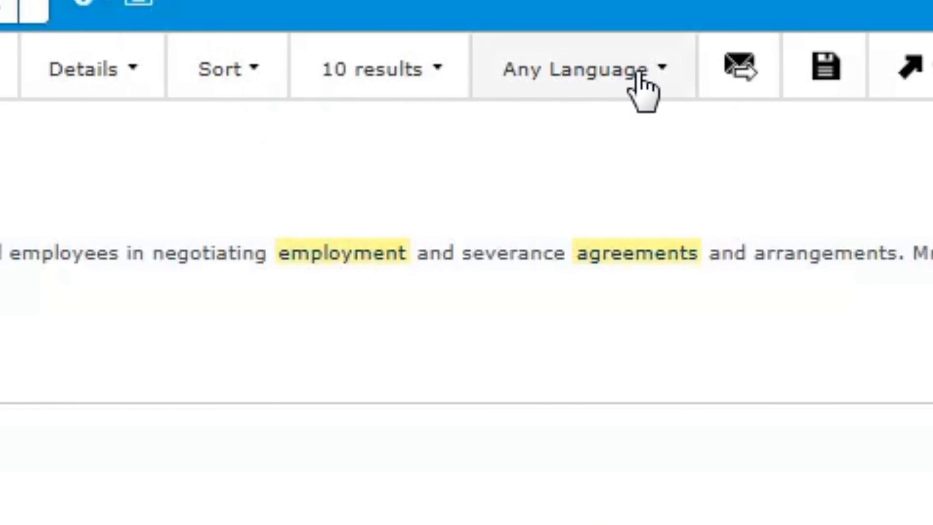
pyautogui.click(580, 66)
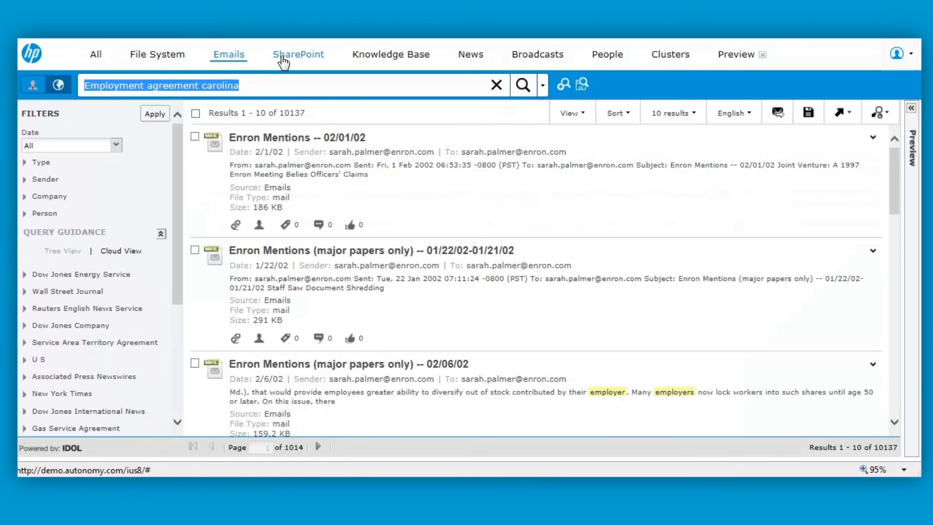
pyautogui.click(297, 54)
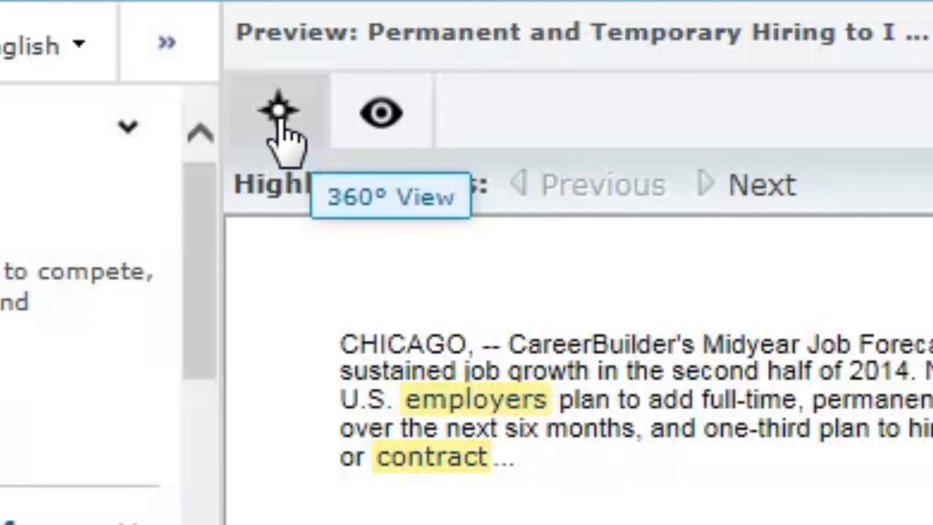
pyautogui.click(272, 112)
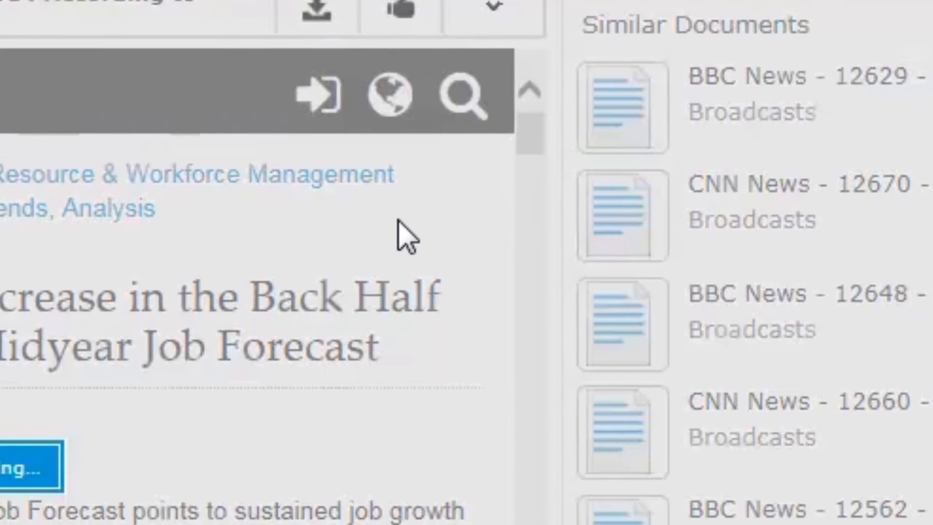